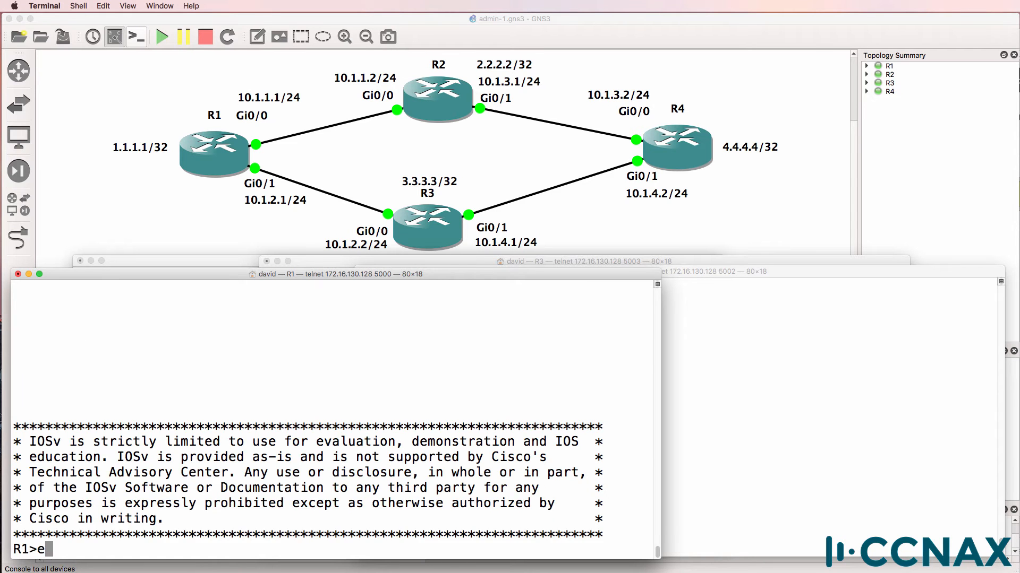
Show R1's routing table, pointing out BGP route 2.2.2.2 and EIGRP route 3.3.3.3
type("n")
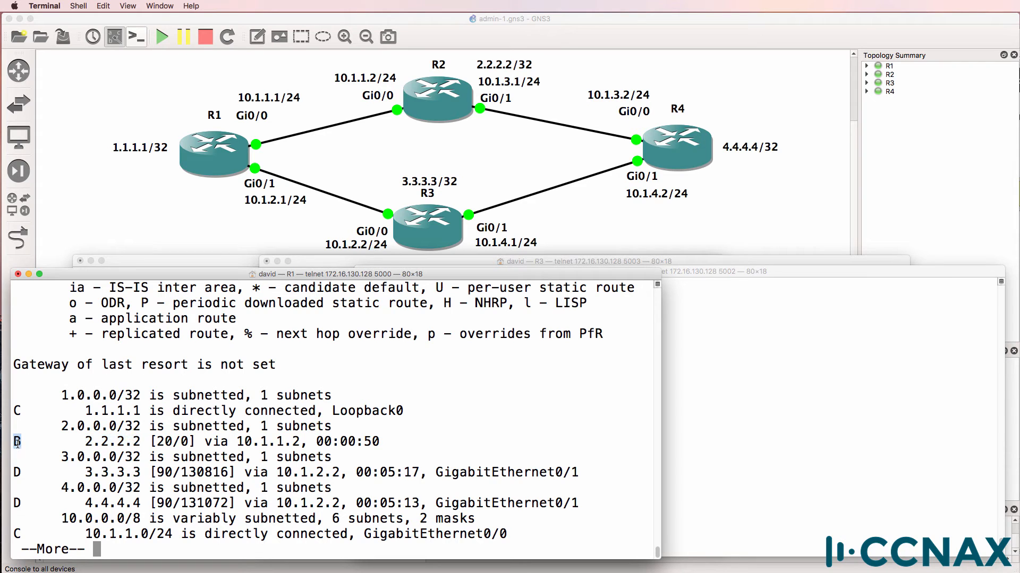
double_click(107, 472)
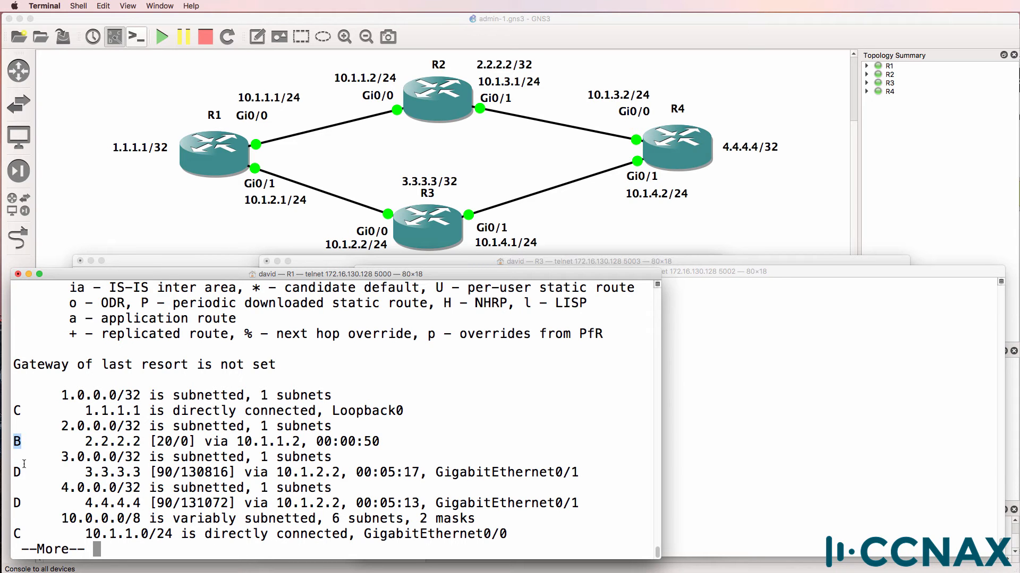
double_click(112, 473)
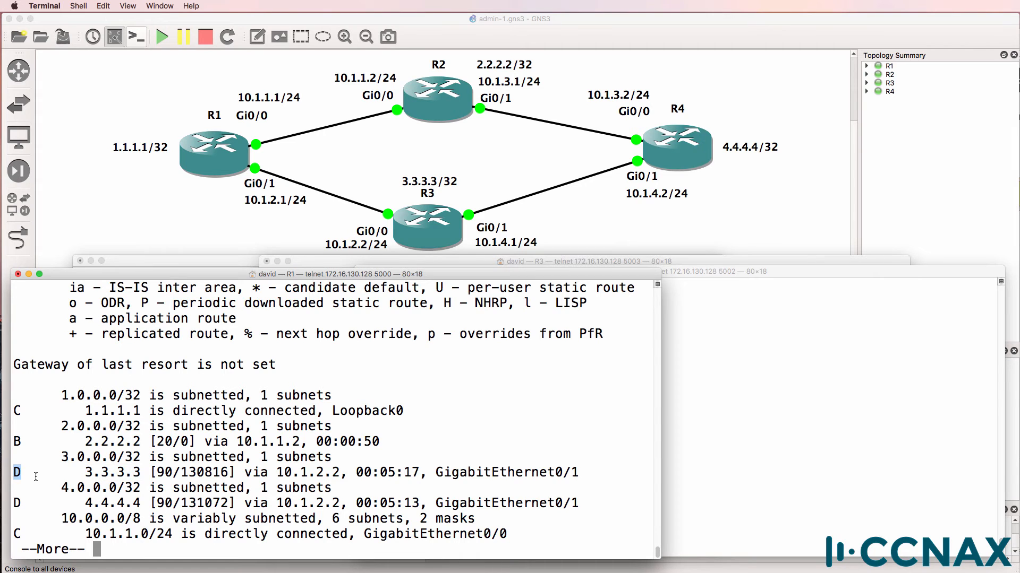
key("space")
type("sh ip bgp")
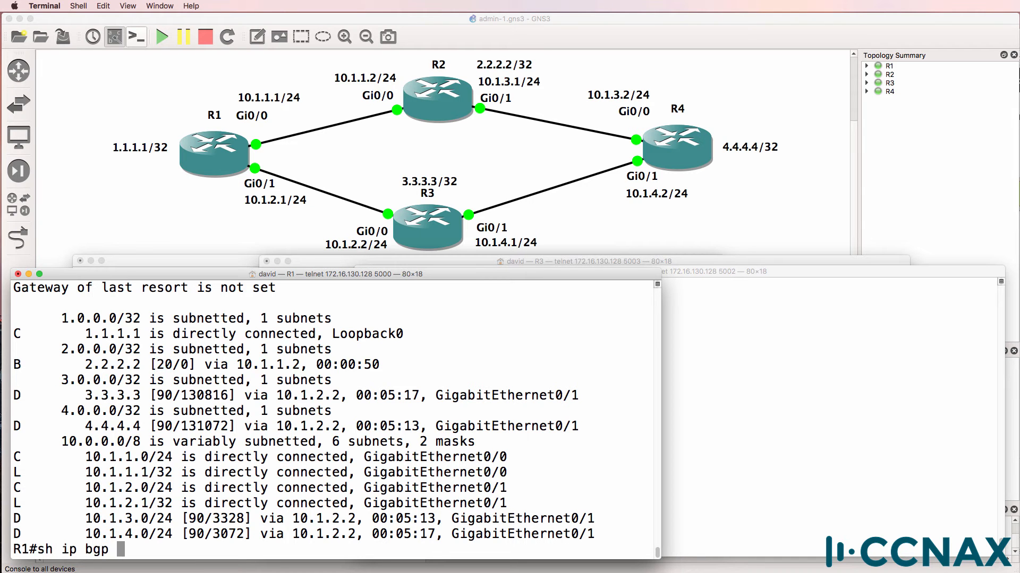
Run show ip bgp summary and highlight neighbor 10.1.2.2
key("enter")
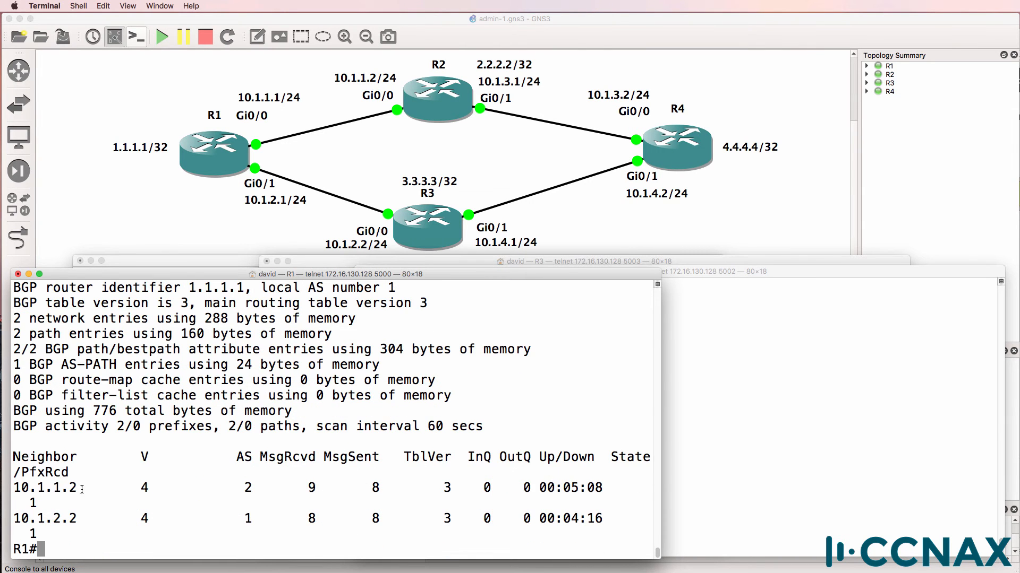
double_click(44, 487)
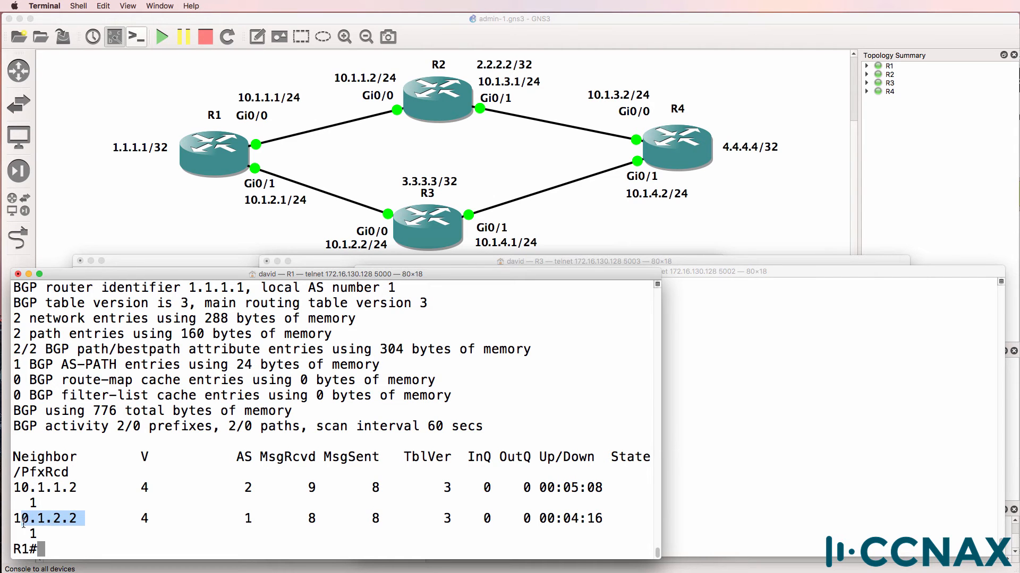
Display detailed BGP neighbor information with show ip bgp neighbors
type("sh i")
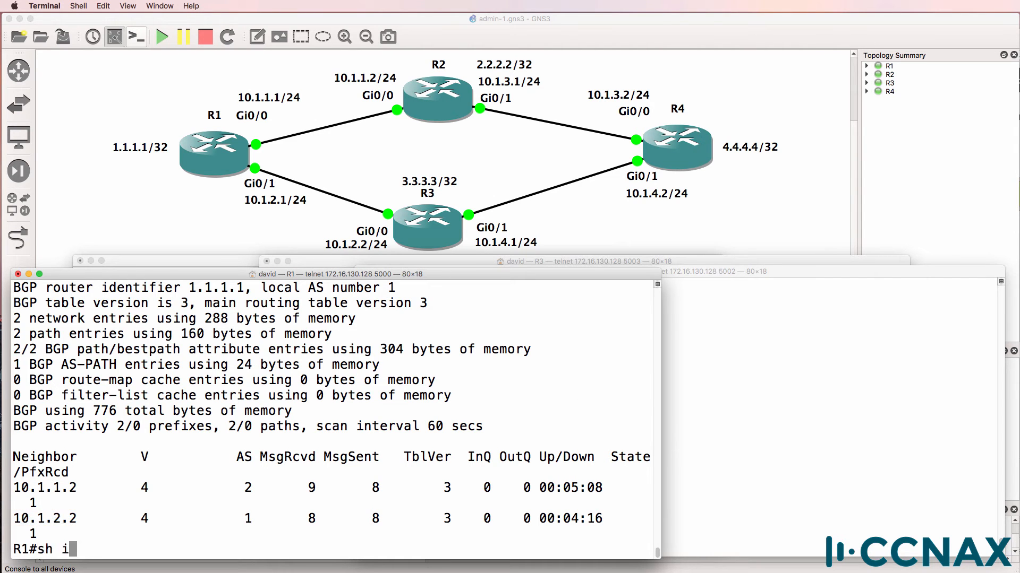
type("p bgp nei")
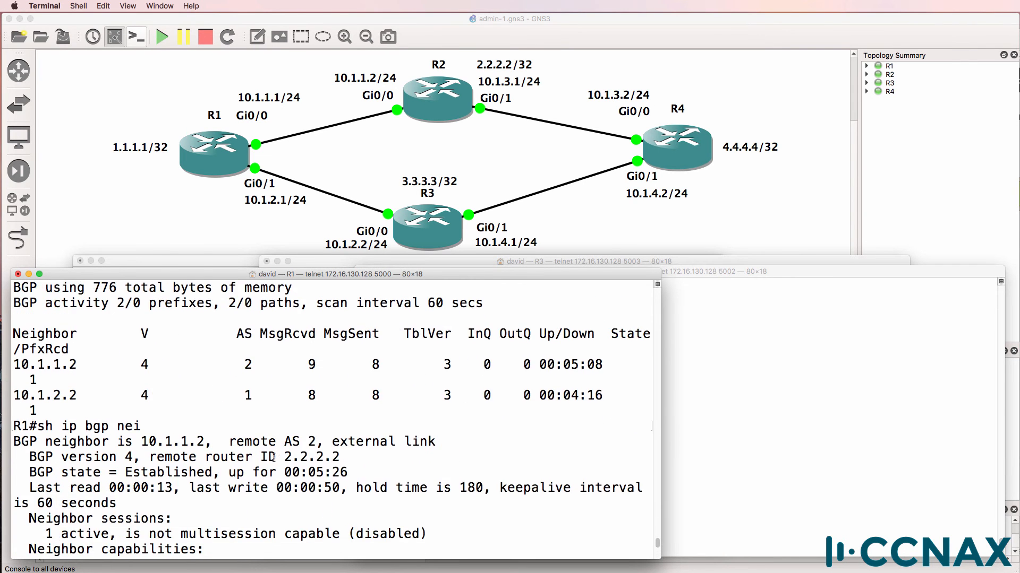
double_click(97, 380)
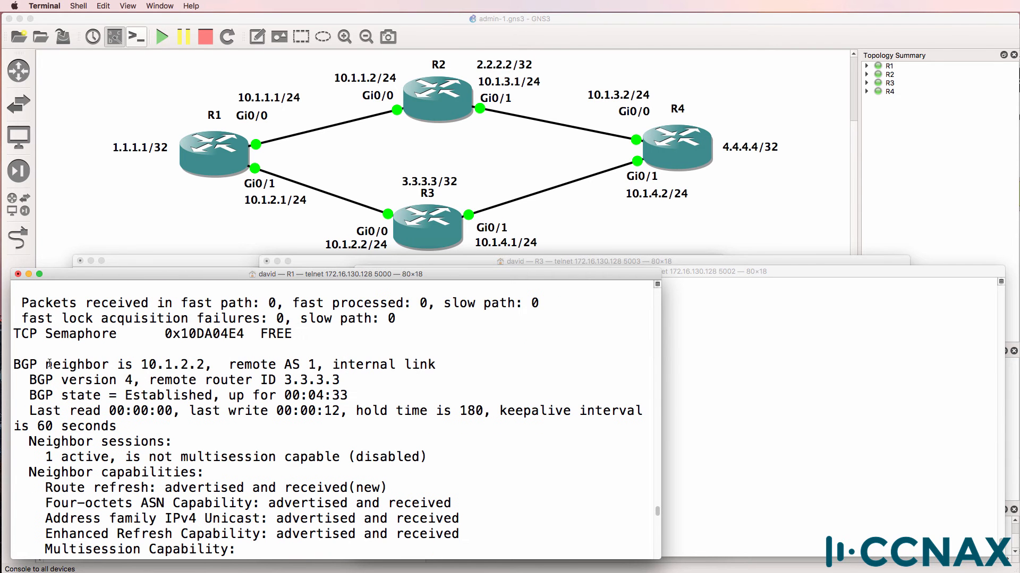
left_click_drag(13, 364, 299, 364)
type("s")
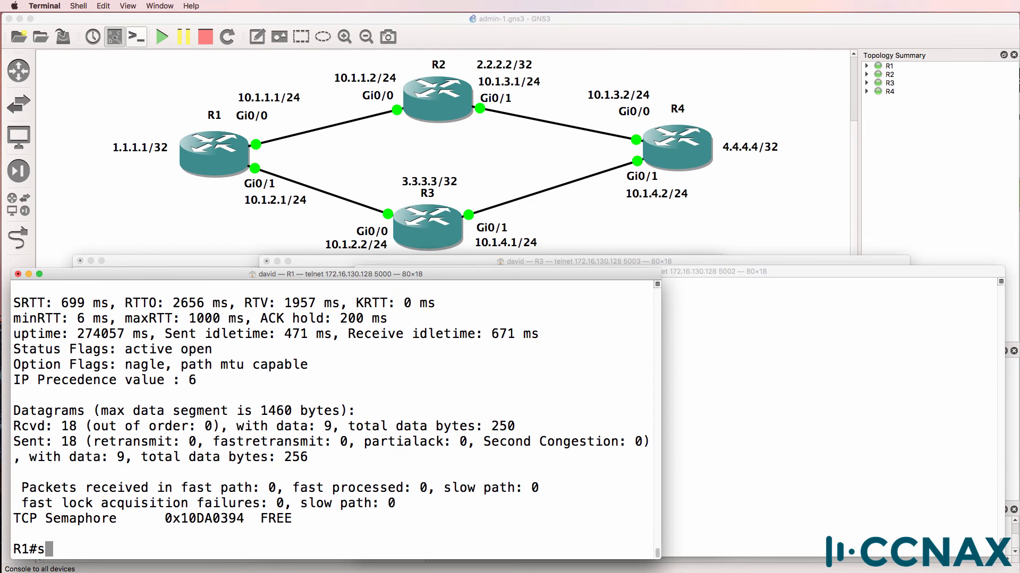
Highlight the 3.3.3.3 route in the routing table and finish listing it
type("h ip bgp")
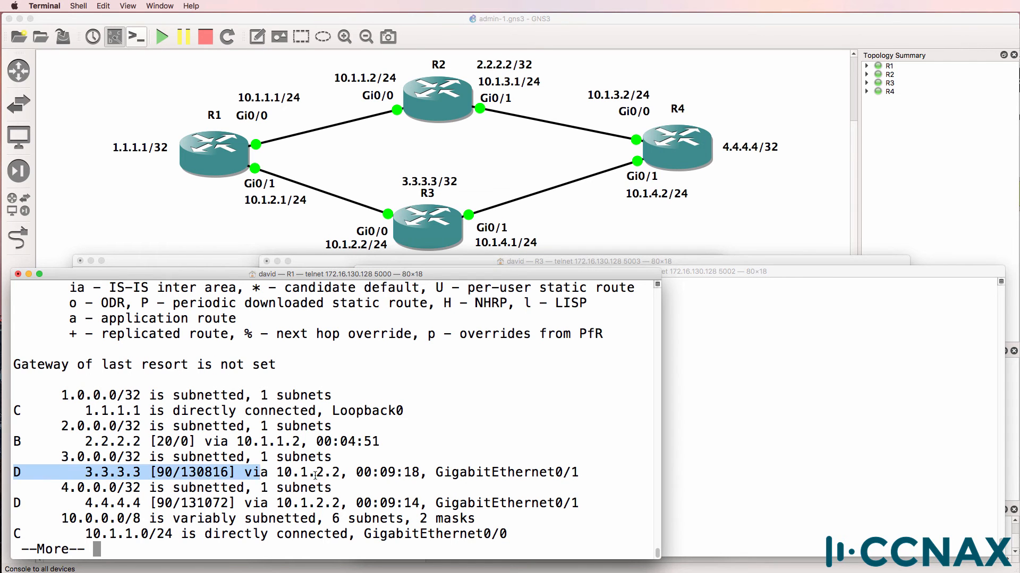
left_click_drag(312, 472, 579, 473)
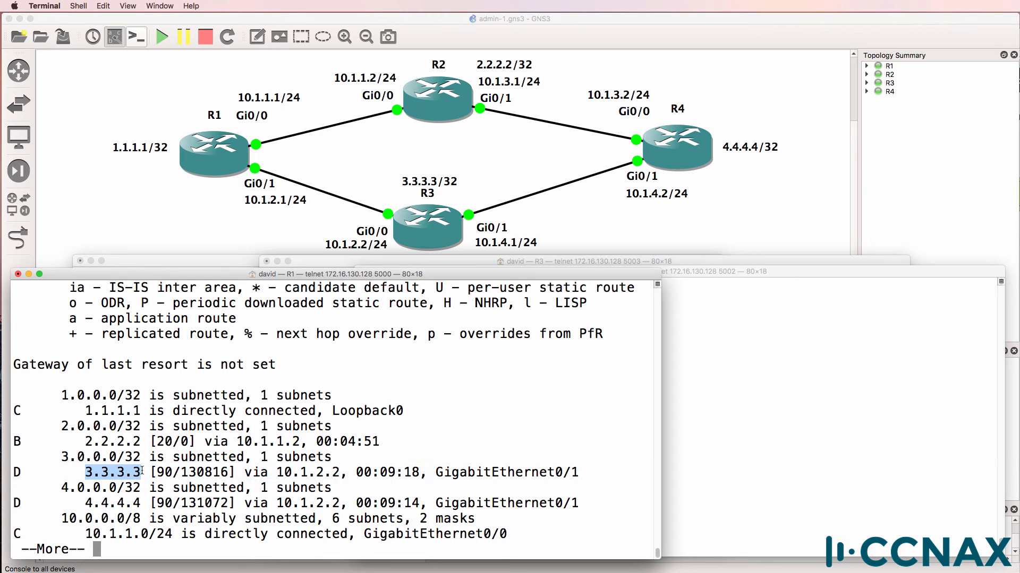
mouse_move(73, 506)
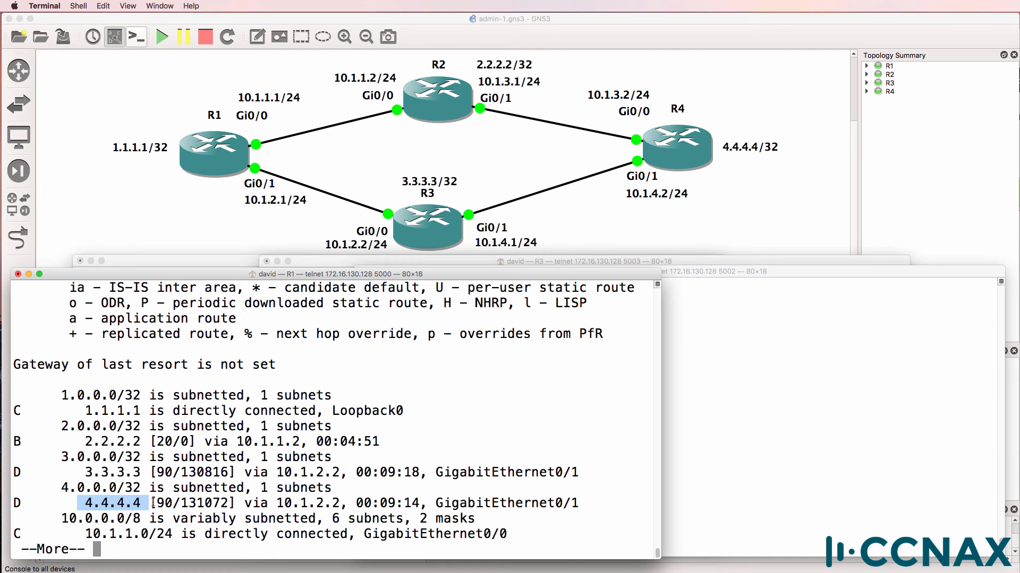
key("space")
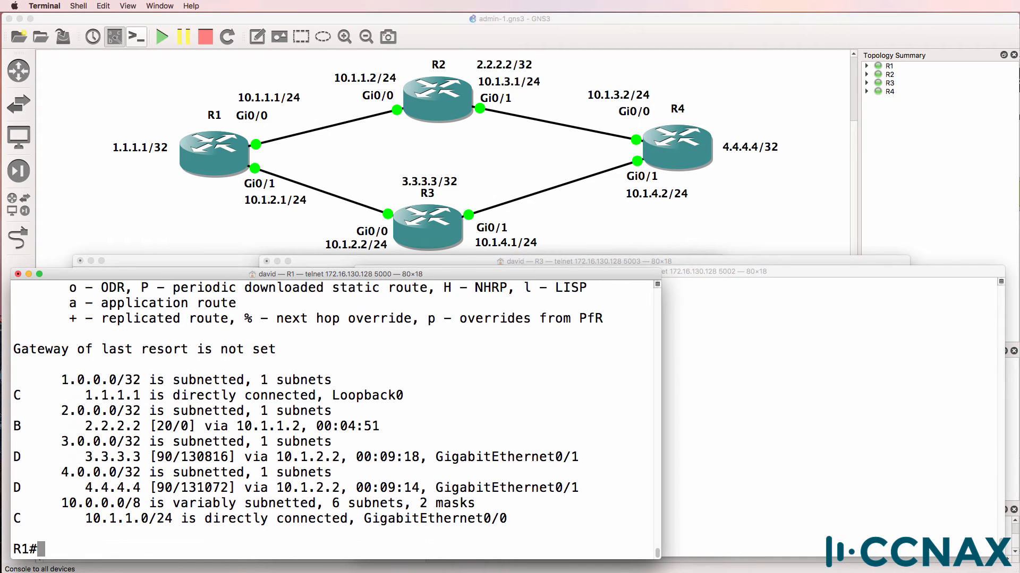
Run show ip bgp to see 3.3.3.3/32 flagged as a RIB failure
type("sh ip bgp")
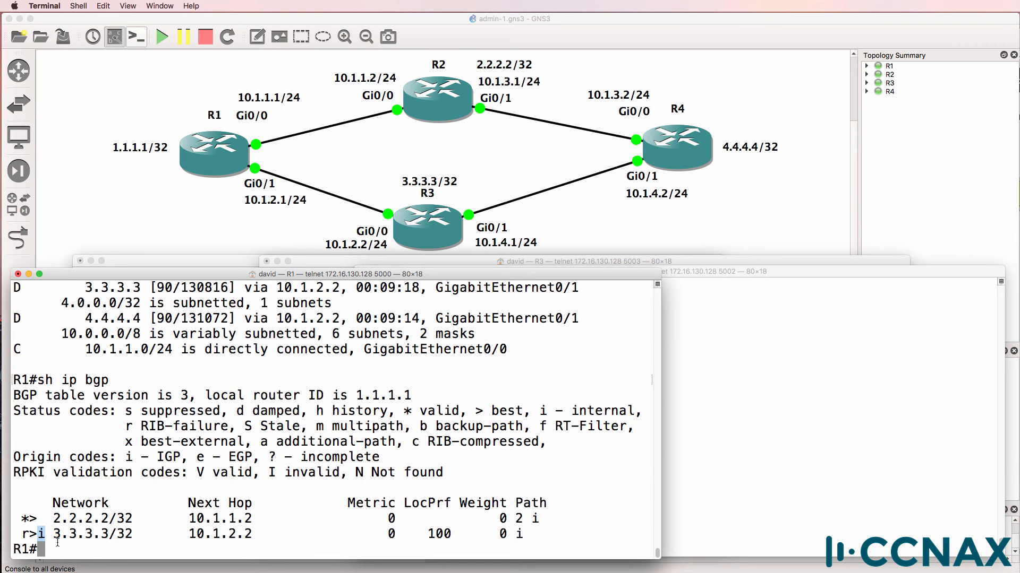
type("sh")
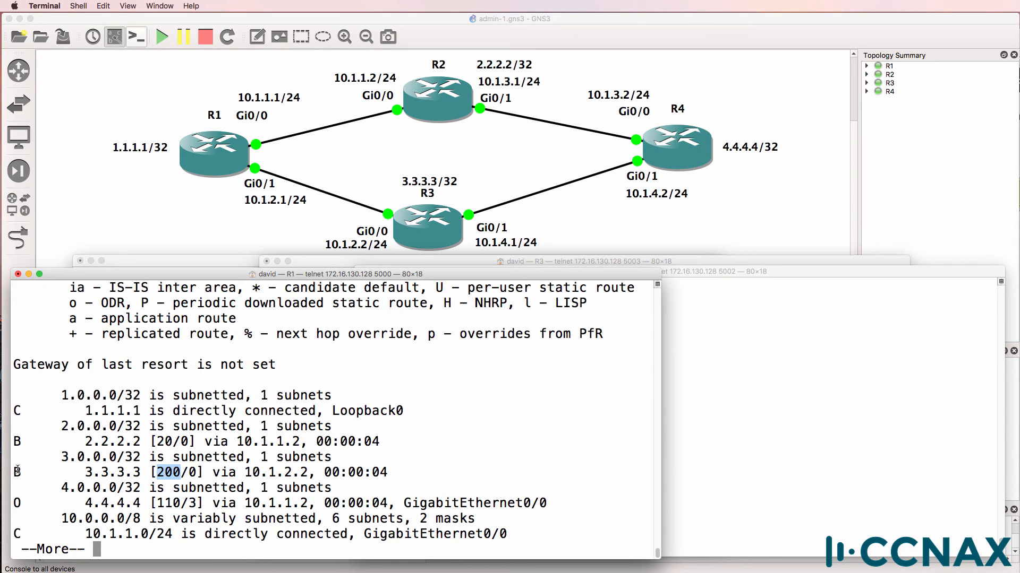
Highlight the 2.2.2.2 route line and page through the rest of the routing table
triple_click(195, 472)
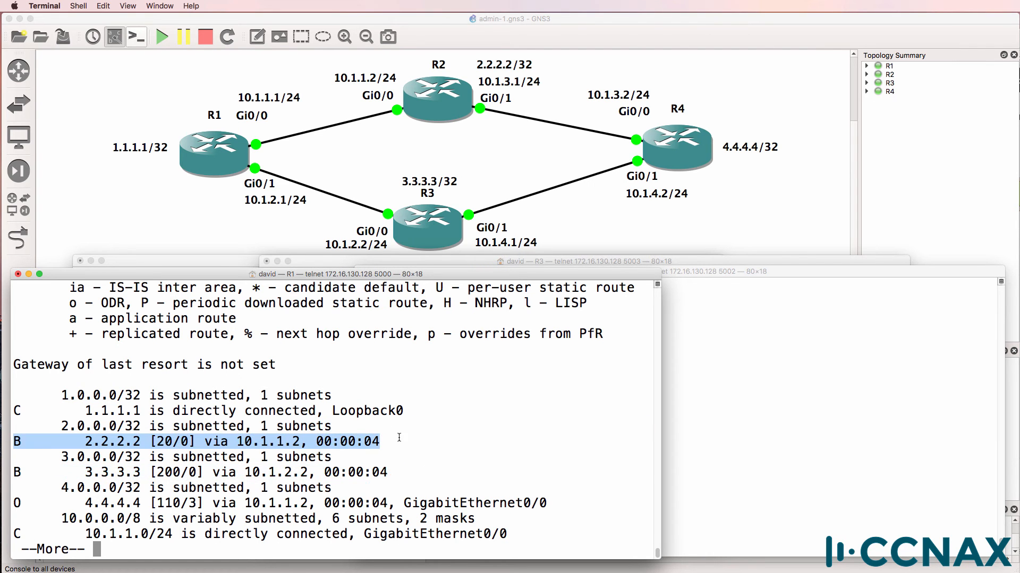
key("space")
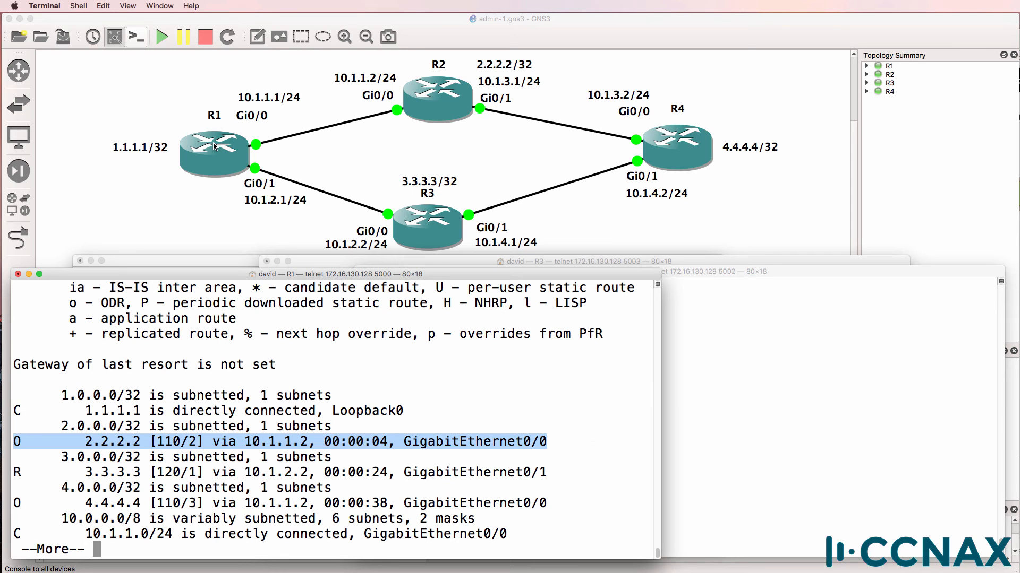
mouse_move(460, 98)
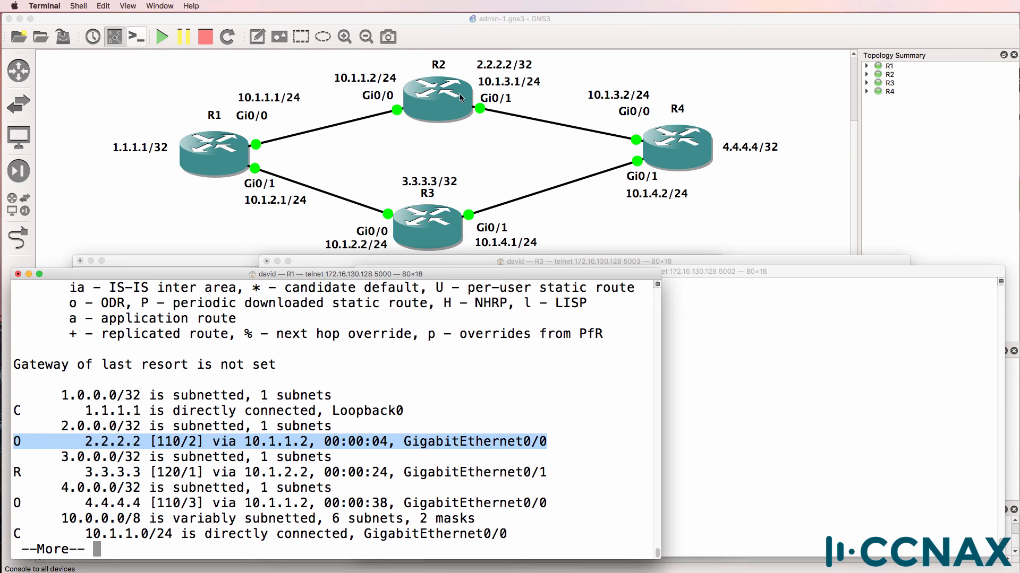
mouse_move(451, 80)
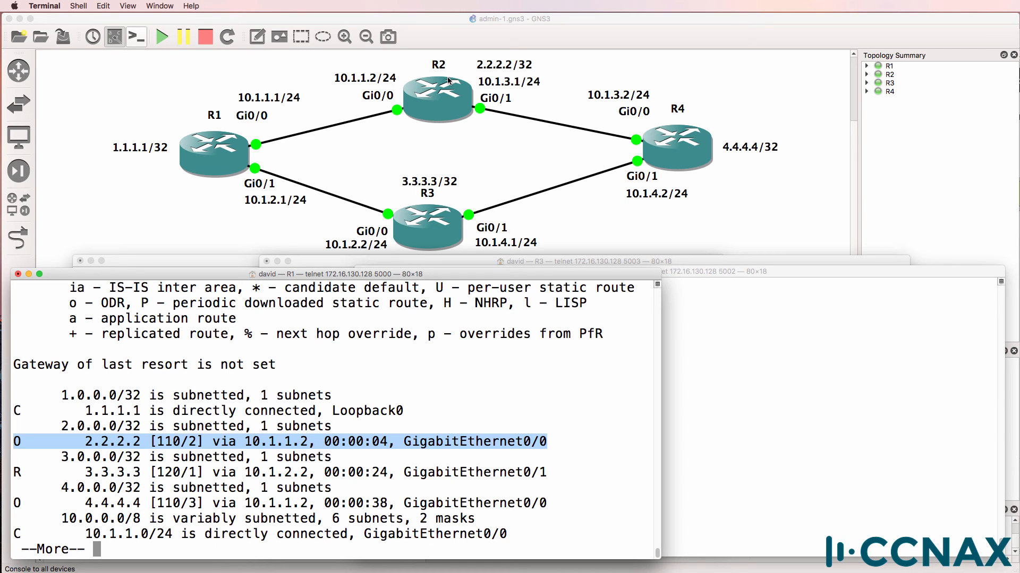
mouse_move(278, 198)
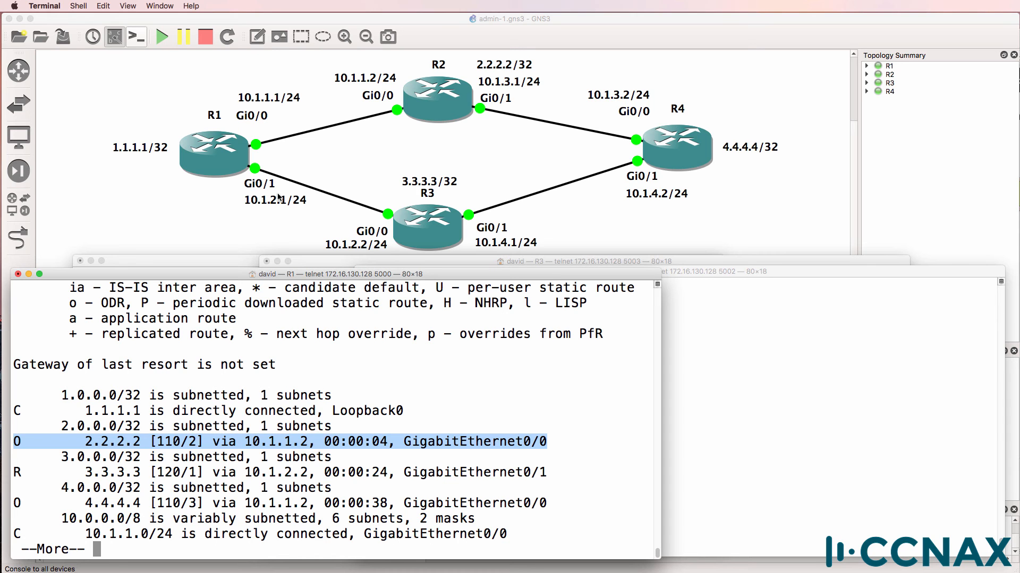
Page to the end of the routing table, ending at connected 10.1.1.0/24
key("space")
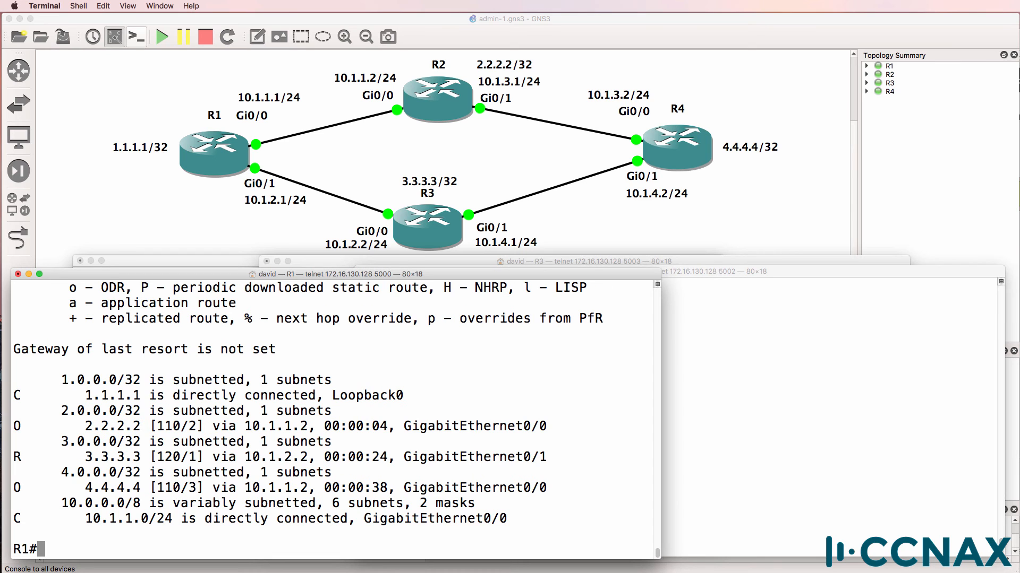
Under router bgp 1, enter no neighbor 10.1.1.2 shutdown
type("conf t")
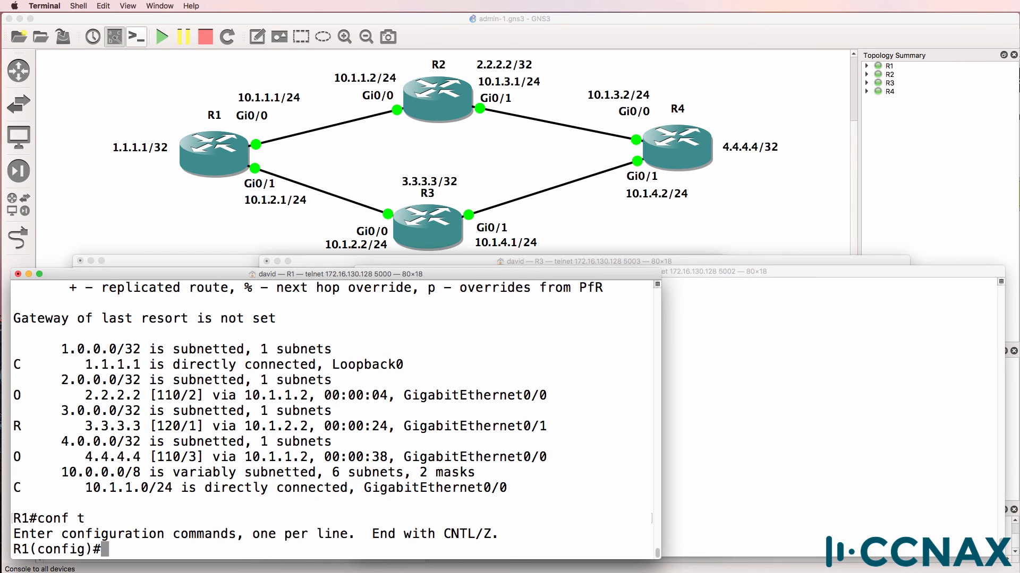
type("router bgp 1")
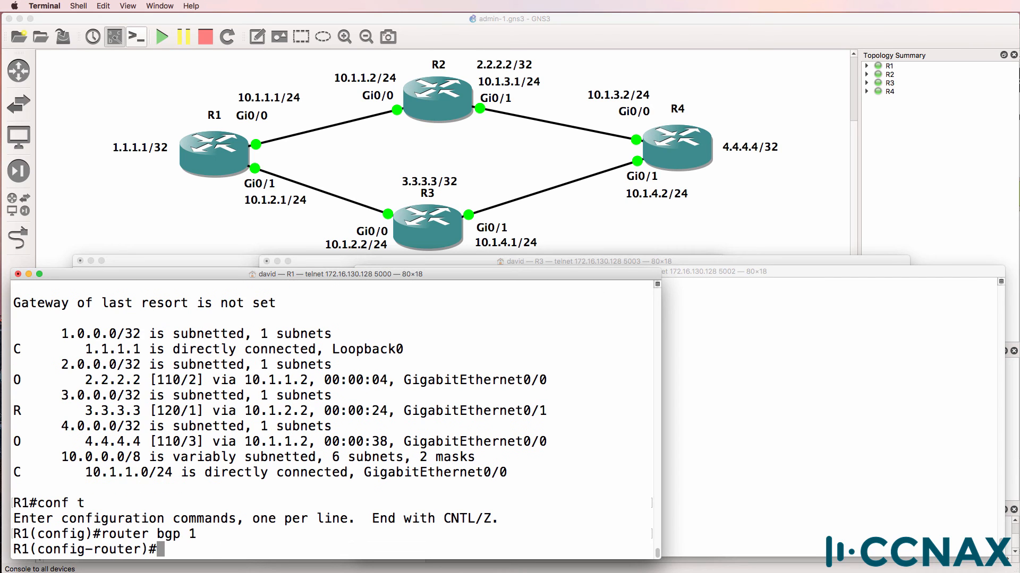
type("no neighbor")
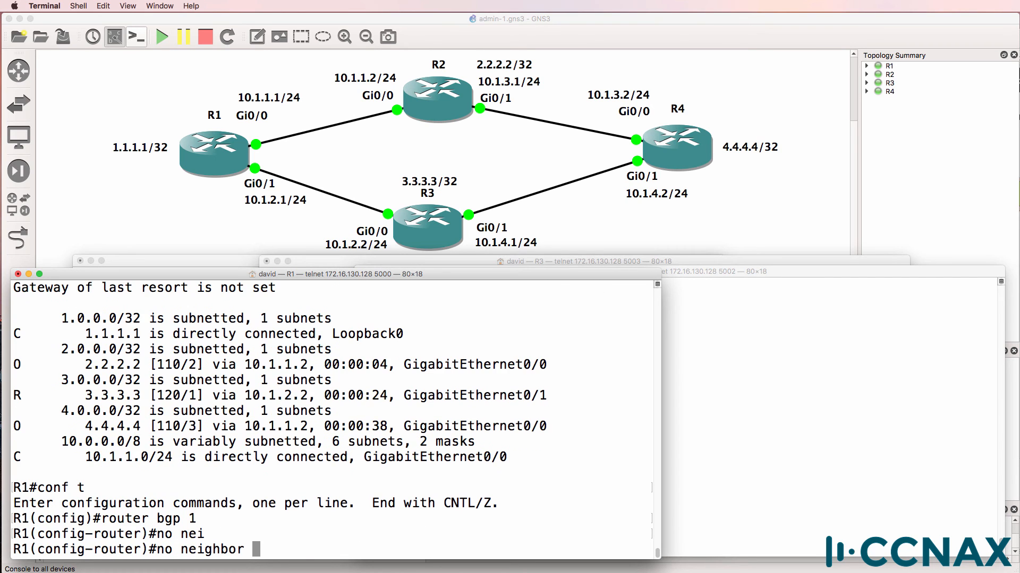
type("10.1.1.2 s")
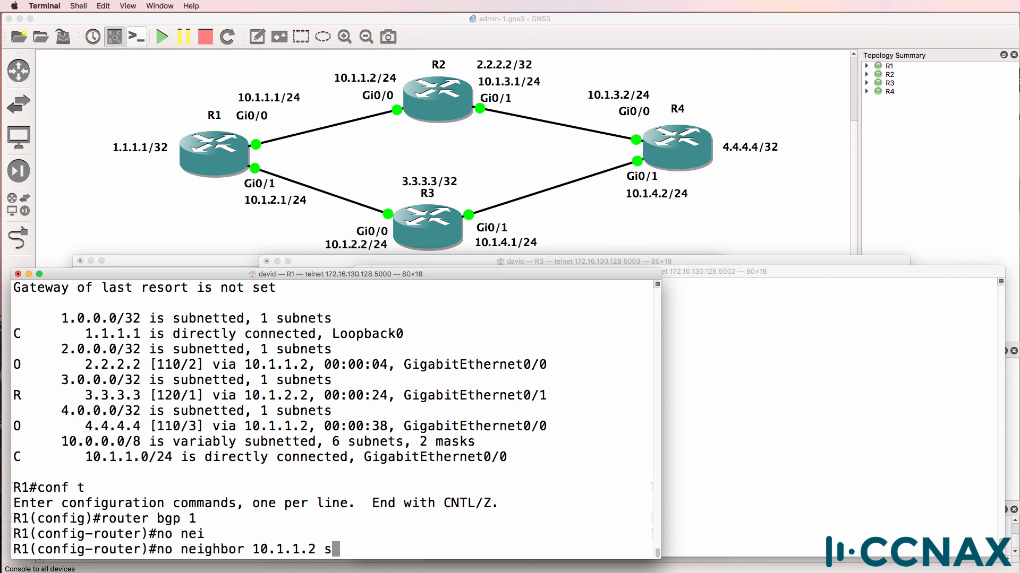
type("hutdown")
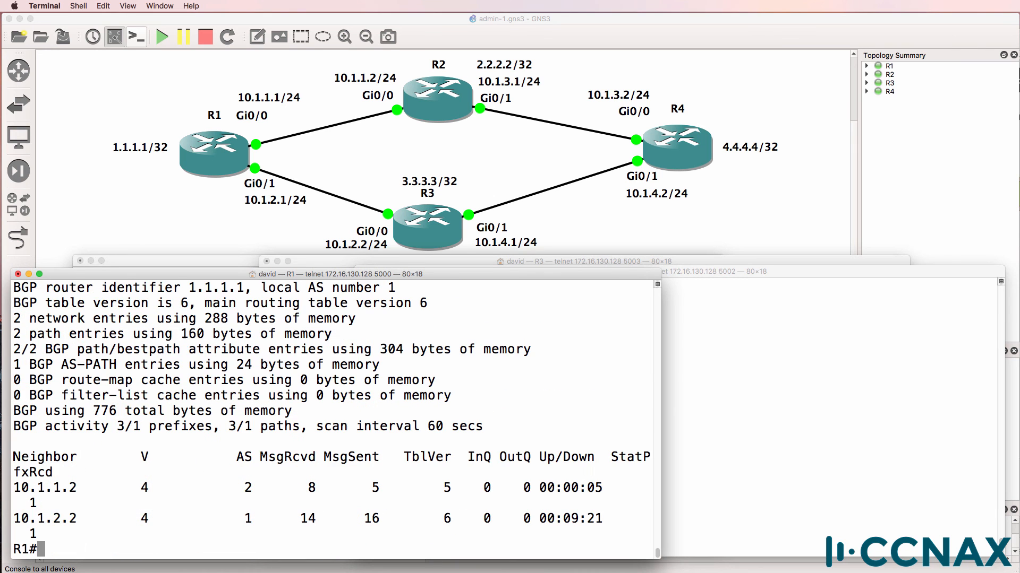
Run show ip route to see 2.2.2.2 as external BGP with distance 20
type("sh ip route")
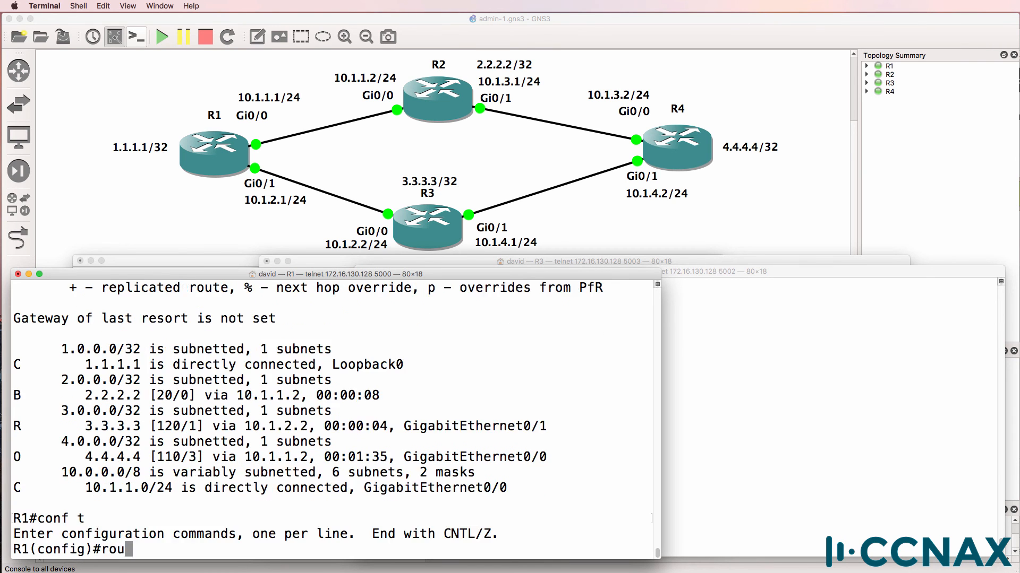
Re-enable neighbor 10.1.2.2 and highlight 3.3.3.3 as internal BGP, distance 200
type("te")
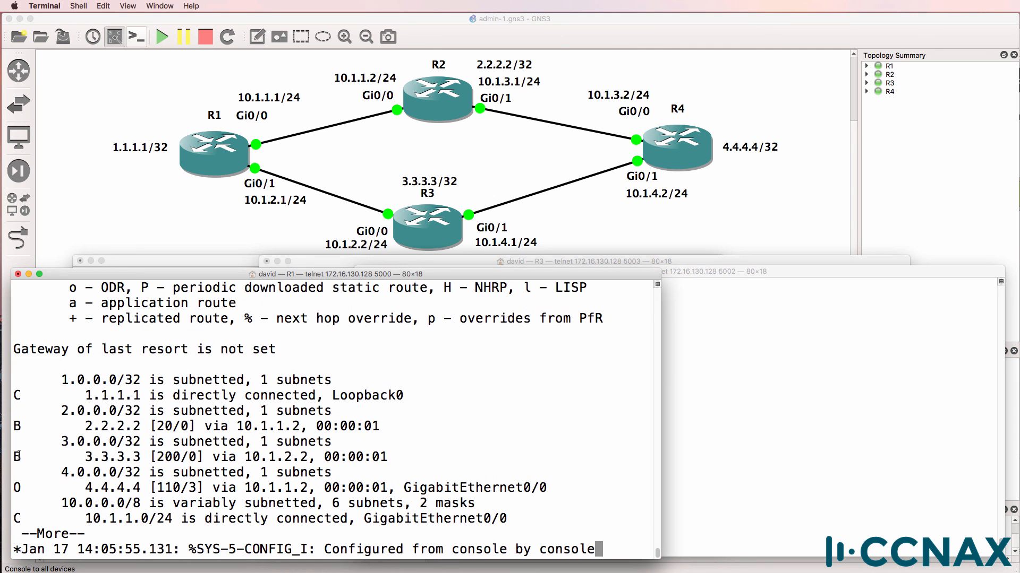
triple_click(260, 457)
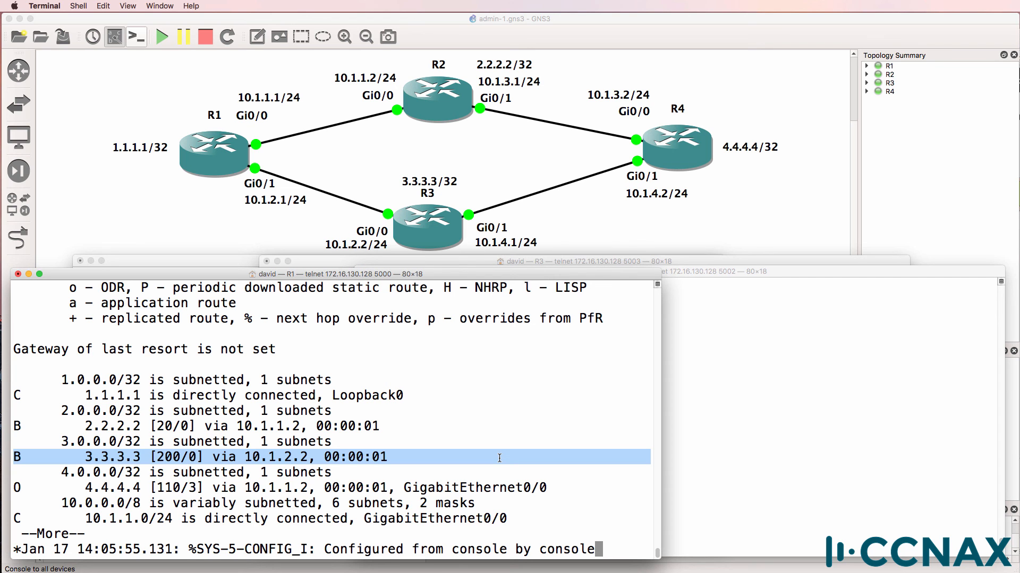
mouse_move(487, 453)
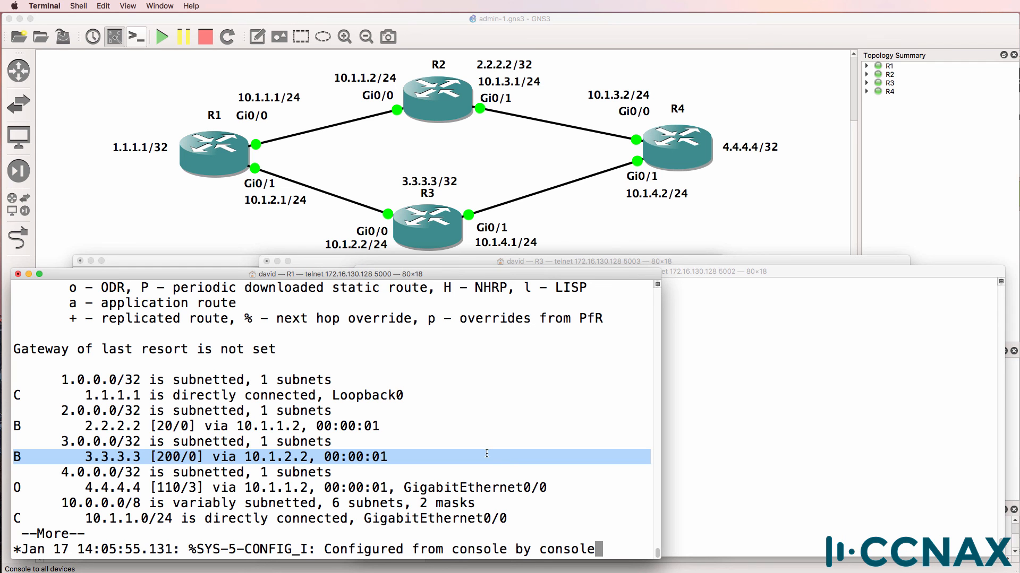